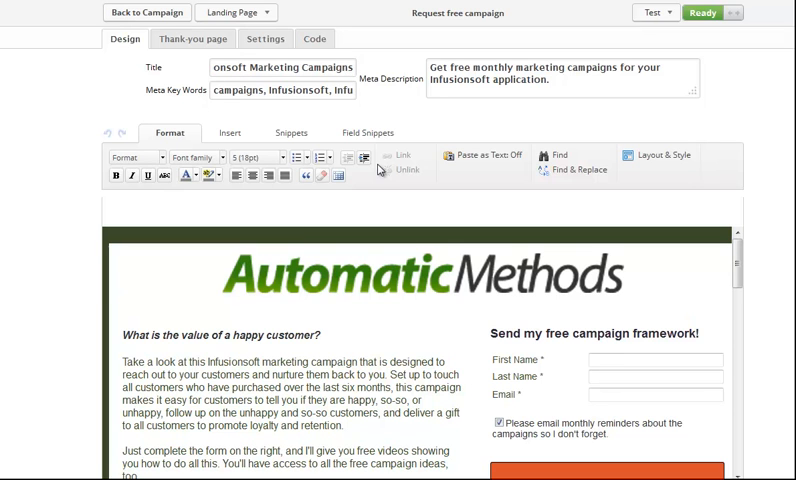
{"action": "mouse_move", "coordinate": [240, 206]}
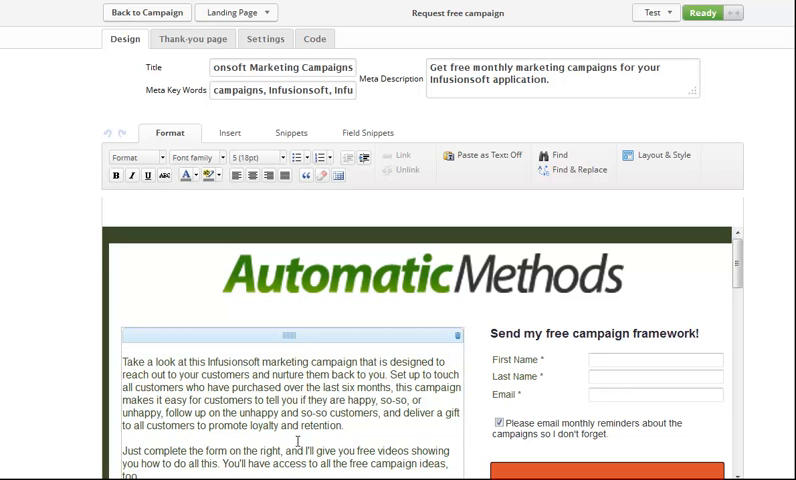
- Scroll down through the campaign to reach the Free Level sequence and its steps
{"action": "scroll", "scroll_direction": "down", "scroll_amount": 3}
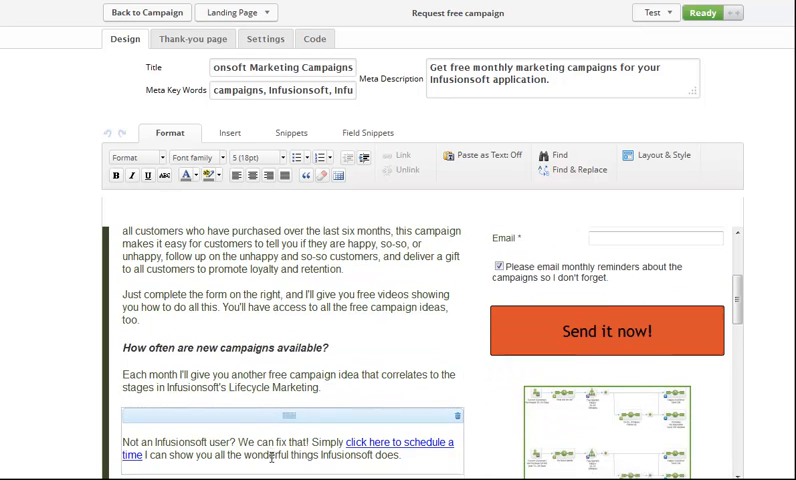
{"action": "scroll", "scroll_direction": "down", "scroll_amount": 3}
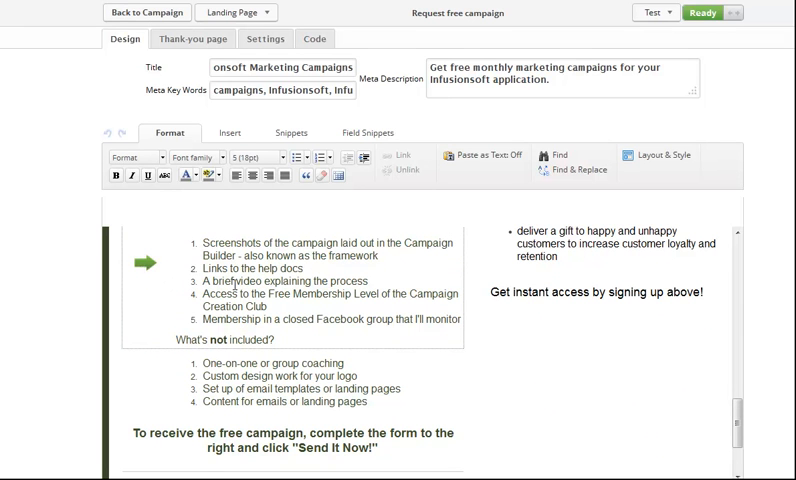
{"action": "scroll", "scroll_direction": "down", "scroll_amount": 3}
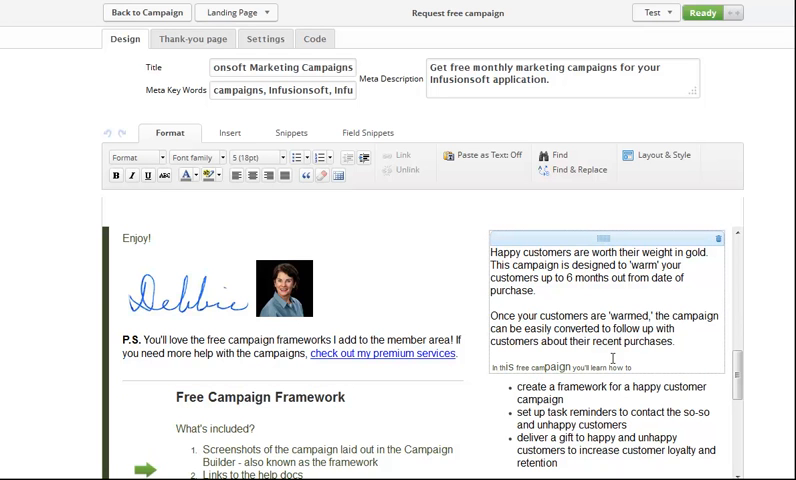
{"action": "scroll", "scroll_direction": "down", "scroll_amount": 3}
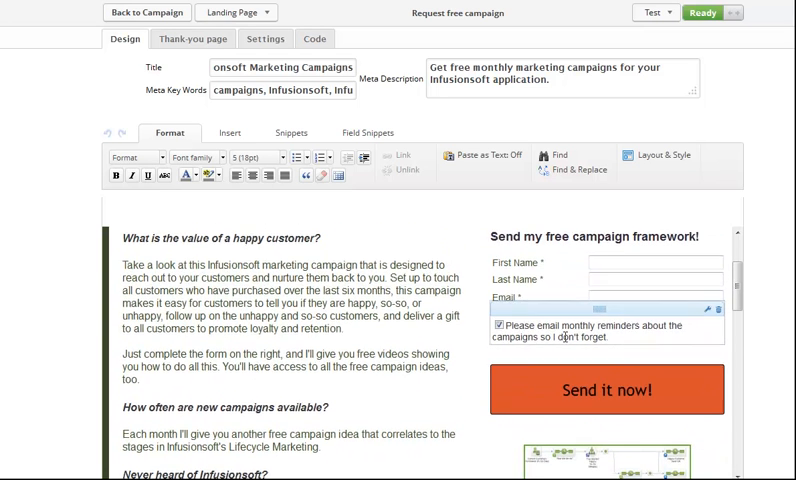
{"action": "scroll", "scroll_direction": "down", "scroll_amount": 3}
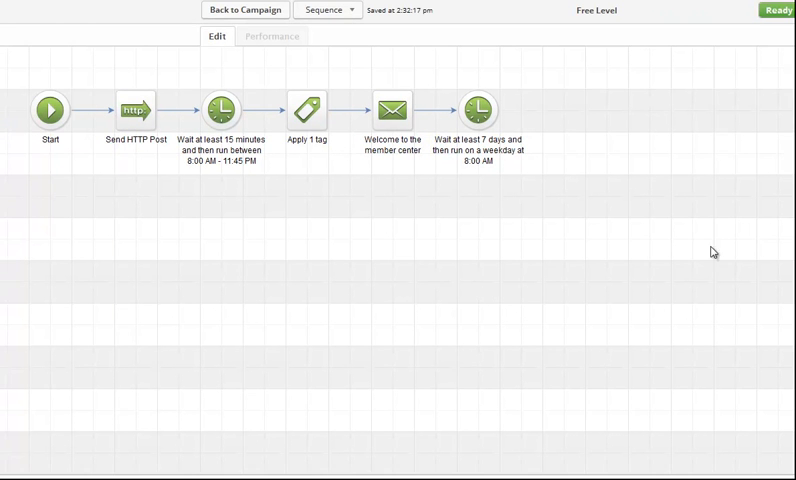
{"action": "mouse_move", "coordinate": [352, 268]}
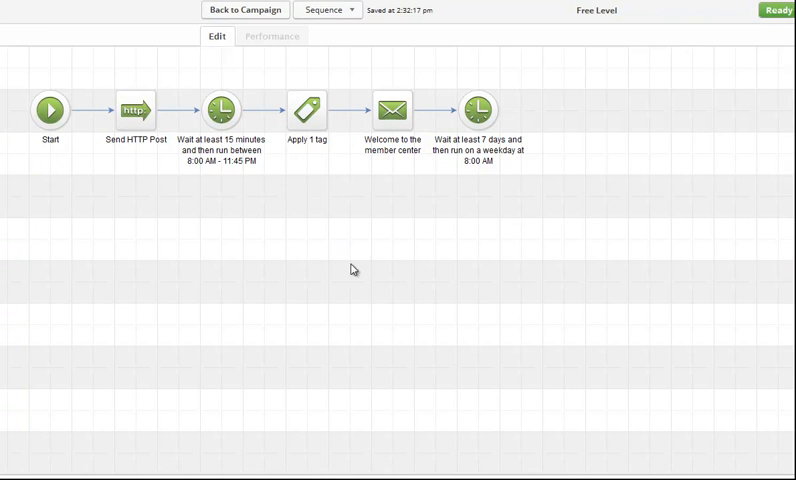
{"action": "mouse_move", "coordinate": [66, 84]}
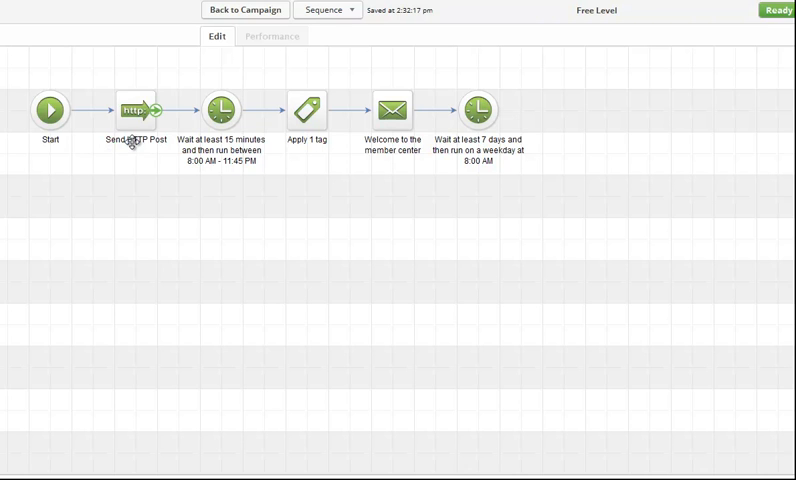
- Show the Send HTTP Post settings with the CustomerHub add_user URL and contact ID, email, name pairs
{"action": "left_click", "coordinate": [134, 108]}
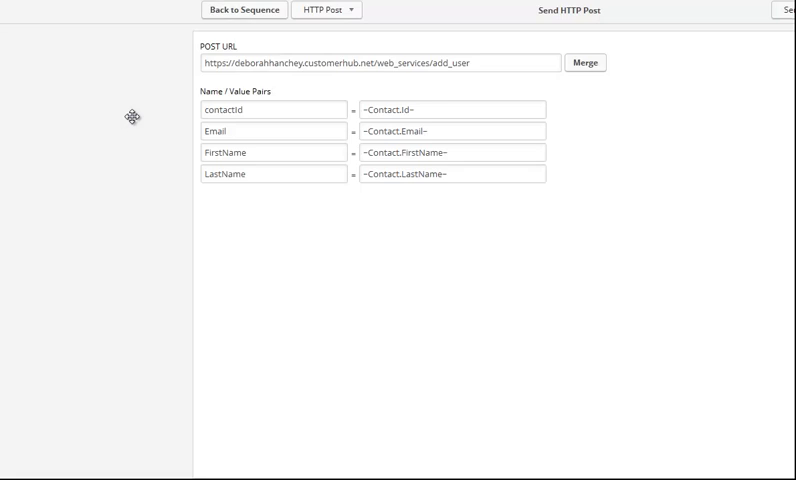
{"action": "mouse_move", "coordinate": [136, 122]}
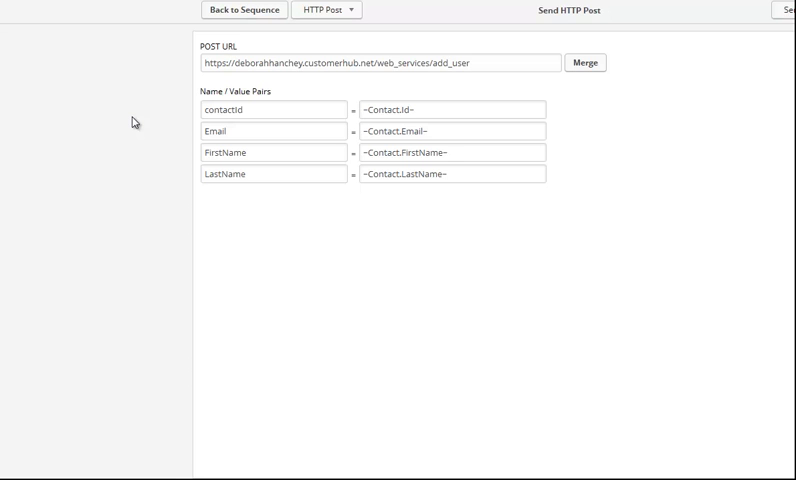
{"action": "mouse_move", "coordinate": [156, 160]}
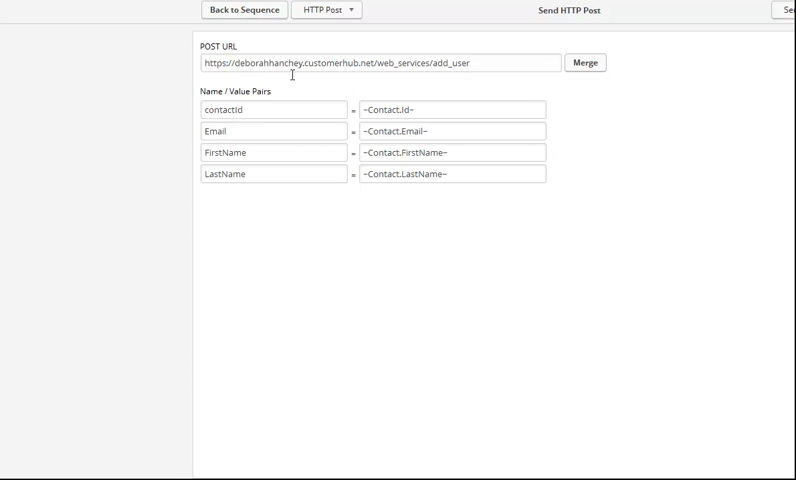
{"action": "mouse_move", "coordinate": [408, 68]}
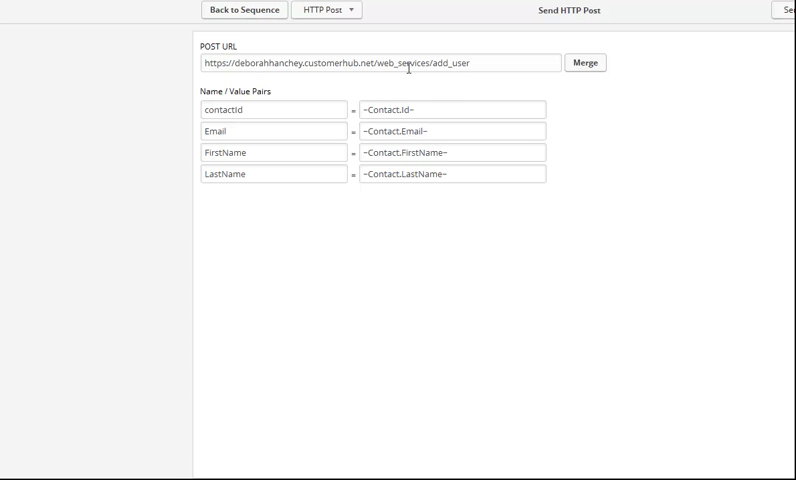
{"action": "mouse_move", "coordinate": [776, 12]}
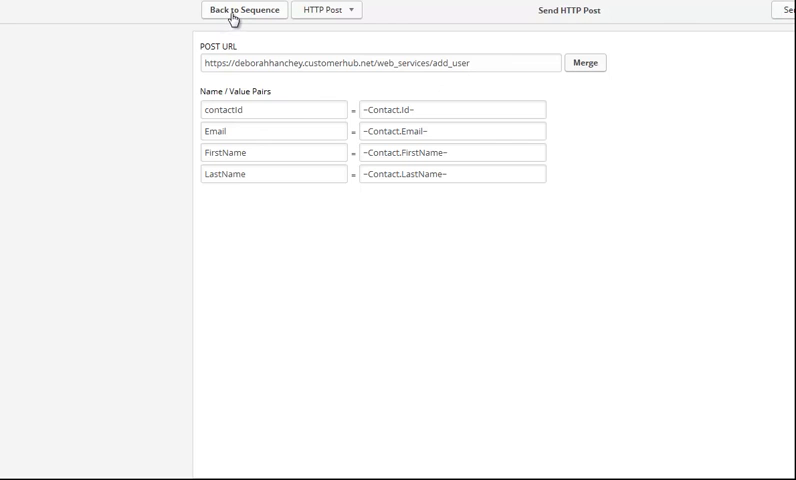
- Go back to the Free Level sequence overview showing HTTP post, delay, tag, email and wait
{"action": "left_click", "coordinate": [242, 10]}
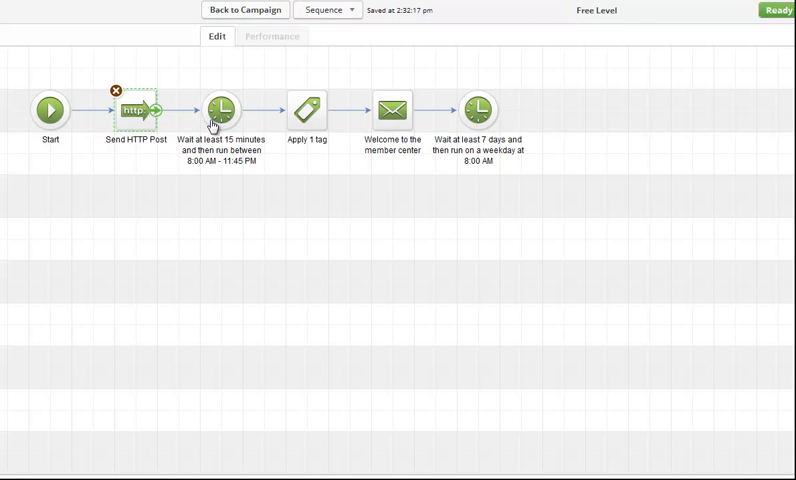
{"action": "mouse_move", "coordinate": [216, 178]}
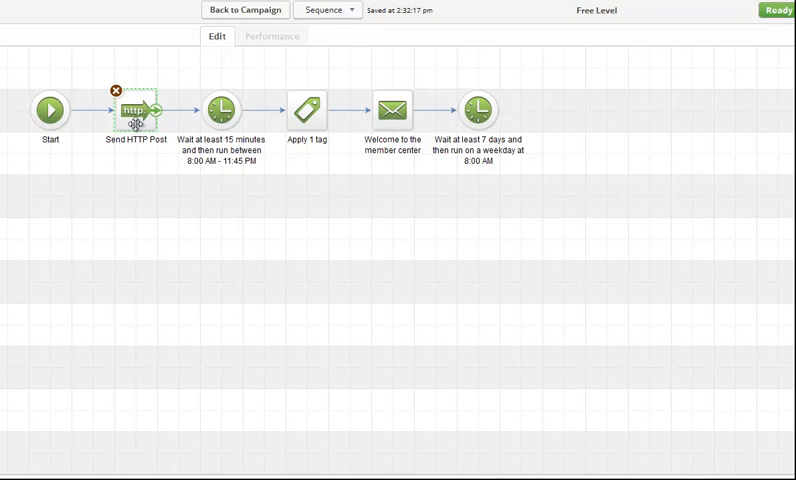
{"action": "mouse_move", "coordinate": [250, 136]}
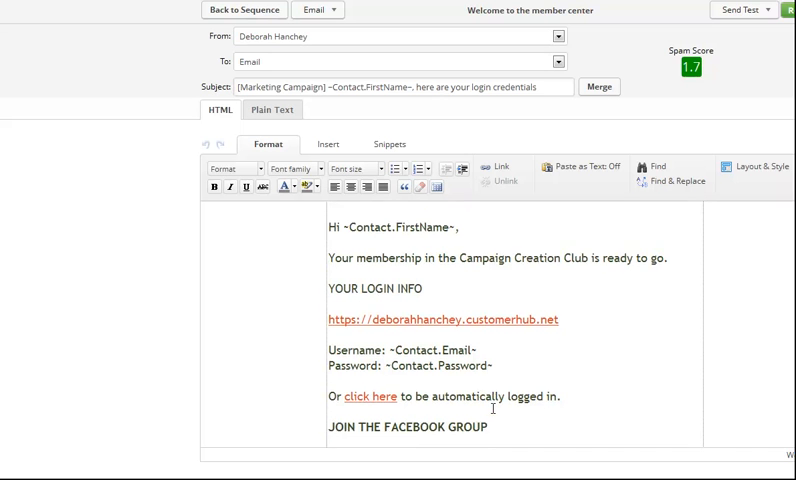
- Scroll the Welcome to the member center email past the login details to the Facebook group link
{"action": "scroll", "scroll_direction": "down", "scroll_amount": 3}
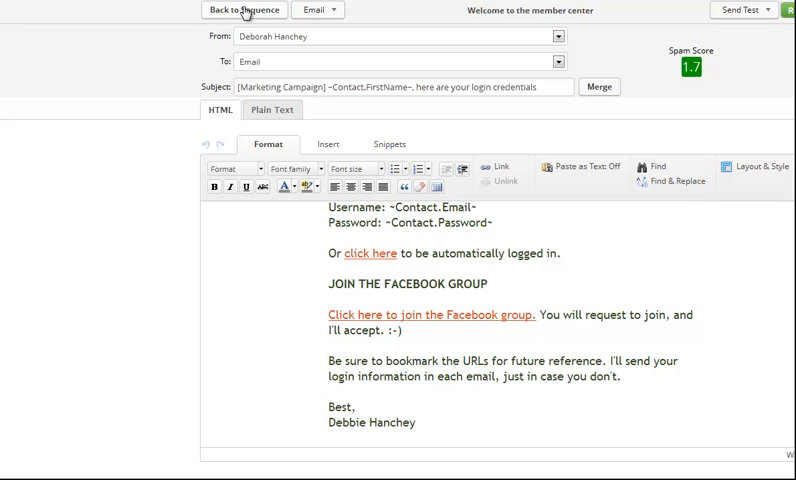
{"action": "mouse_move", "coordinate": [278, 72]}
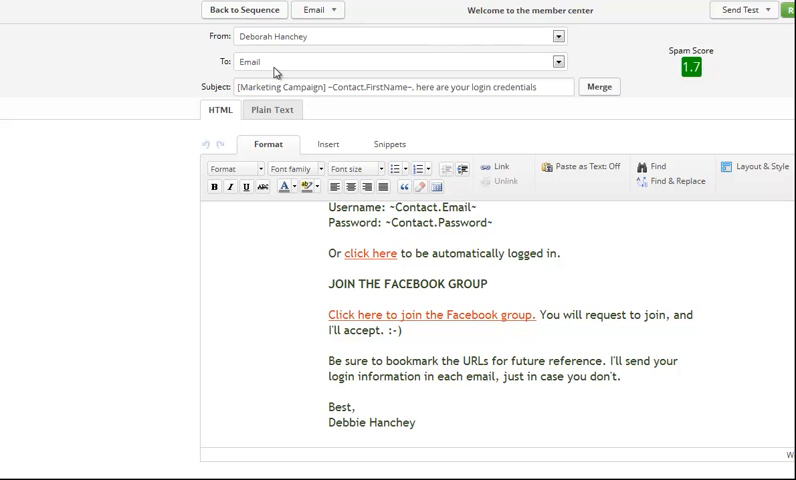